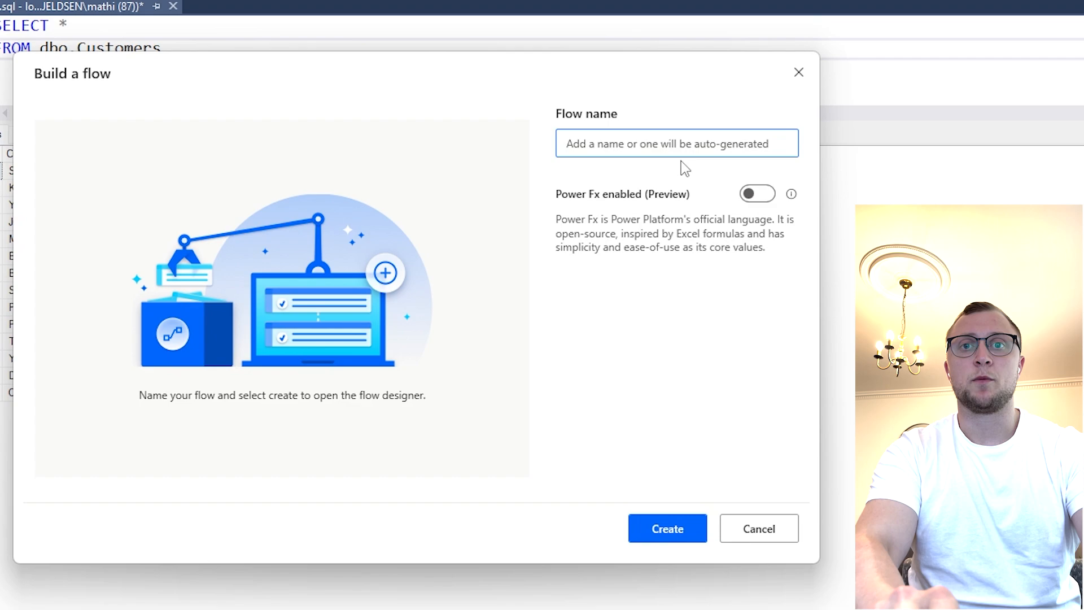
Create the SQL integration flow and expand the Database actions group.
{"action": "left_click", "coordinate": [665, 528]}
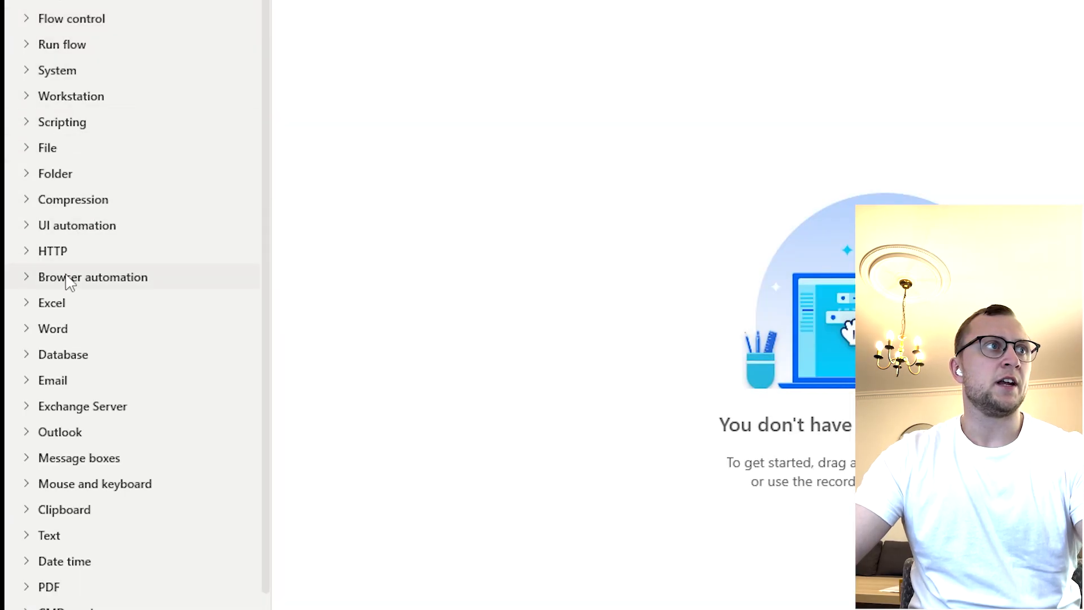
{"action": "left_click", "coordinate": [63, 354]}
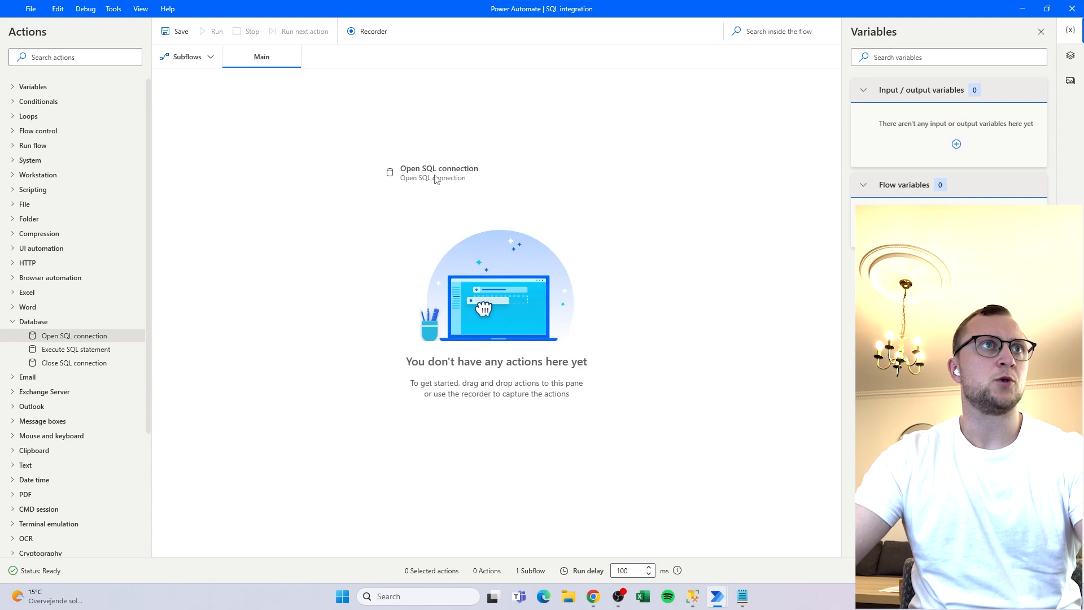
Add an Open SQL connection action to the main flow, opening its parameters.
{"action": "double_click", "coordinate": [439, 172]}
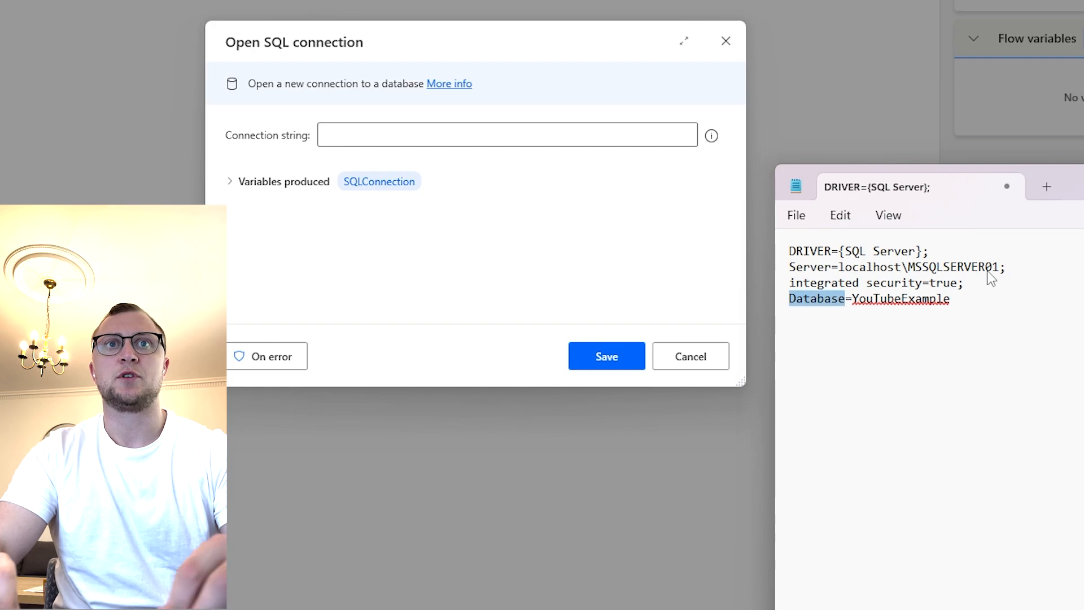
Start the connection string with 'DRIVER={SQL Server};Server='.
{"action": "type", "text": "D"}
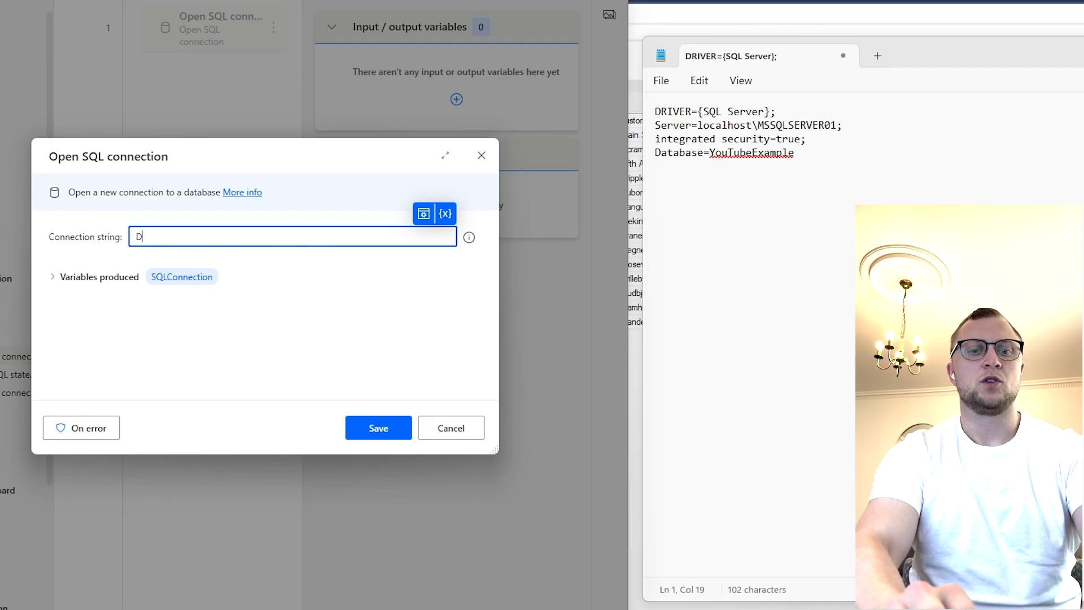
{"action": "type", "text": "RIVER={SQL Server"}
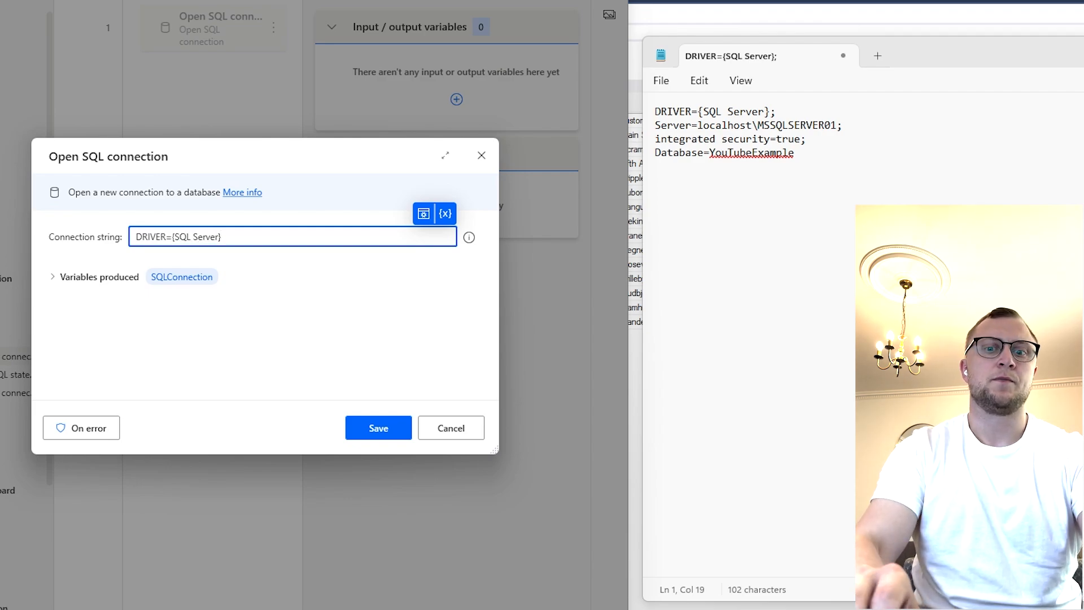
{"action": "type", "text": ";Server="}
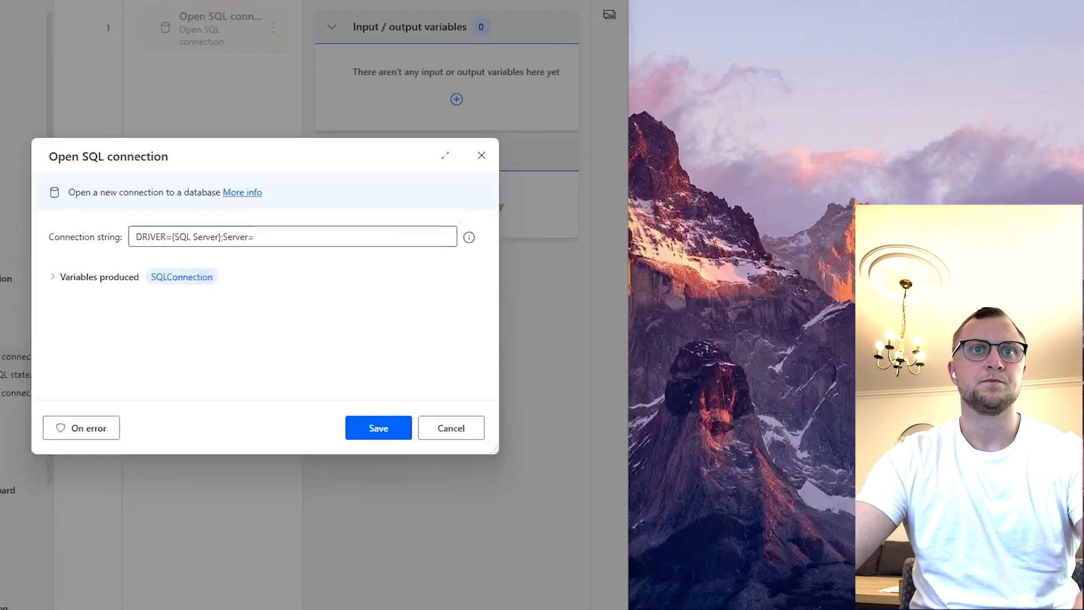
Finish the string with localhost\MSSQLSERVER01, integrated security and Database=YouTubeExample, then maximize the designer.
{"action": "type", "text": "localhost\\MSSQLSERVER01"}
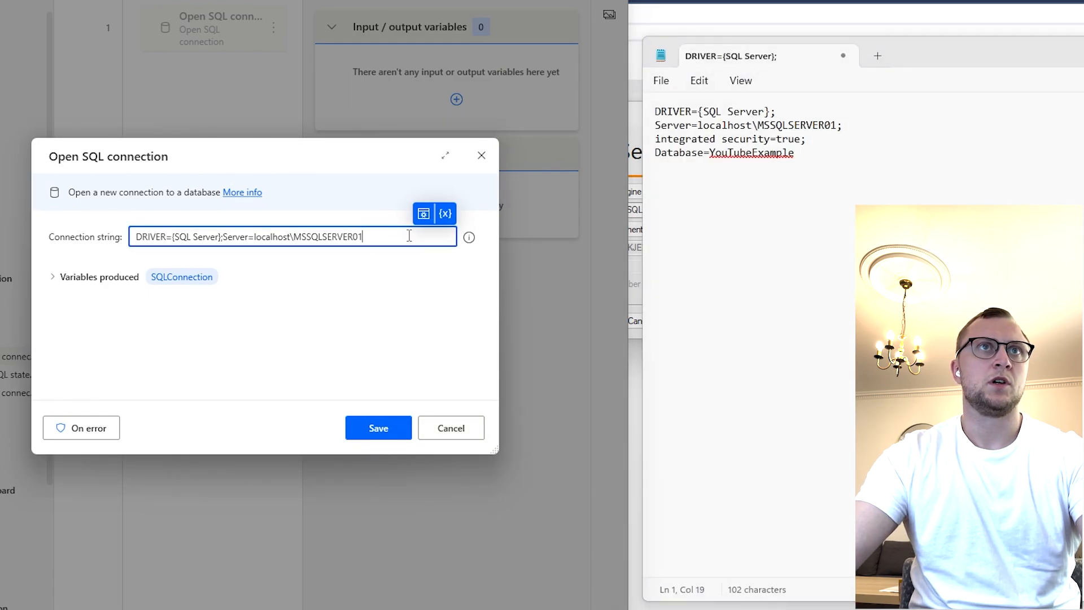
{"action": "type", "text": ";n"}
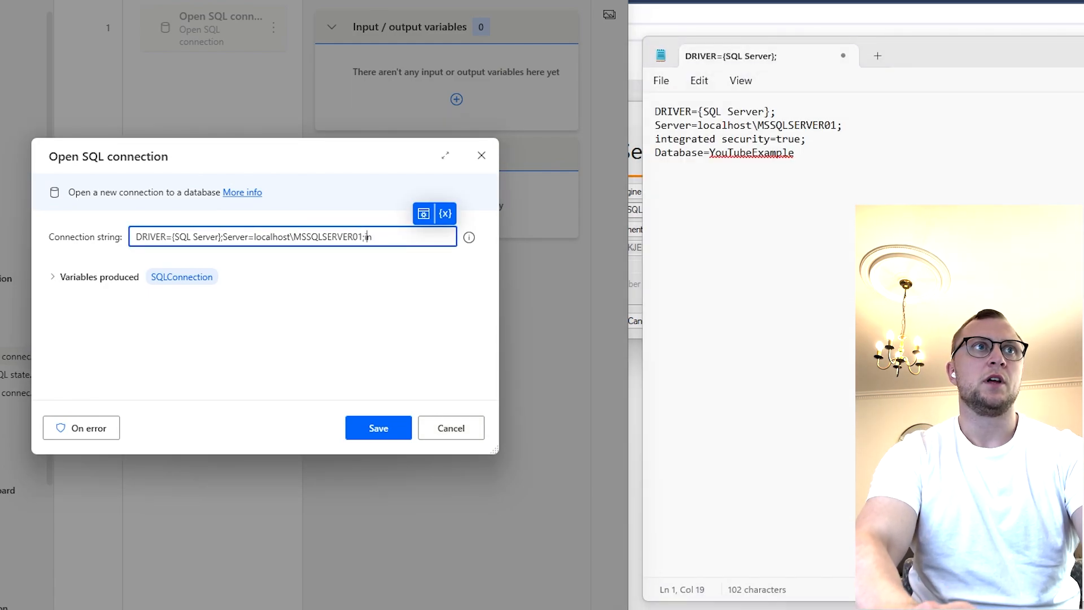
{"action": "type", "text": "integrated security=true"}
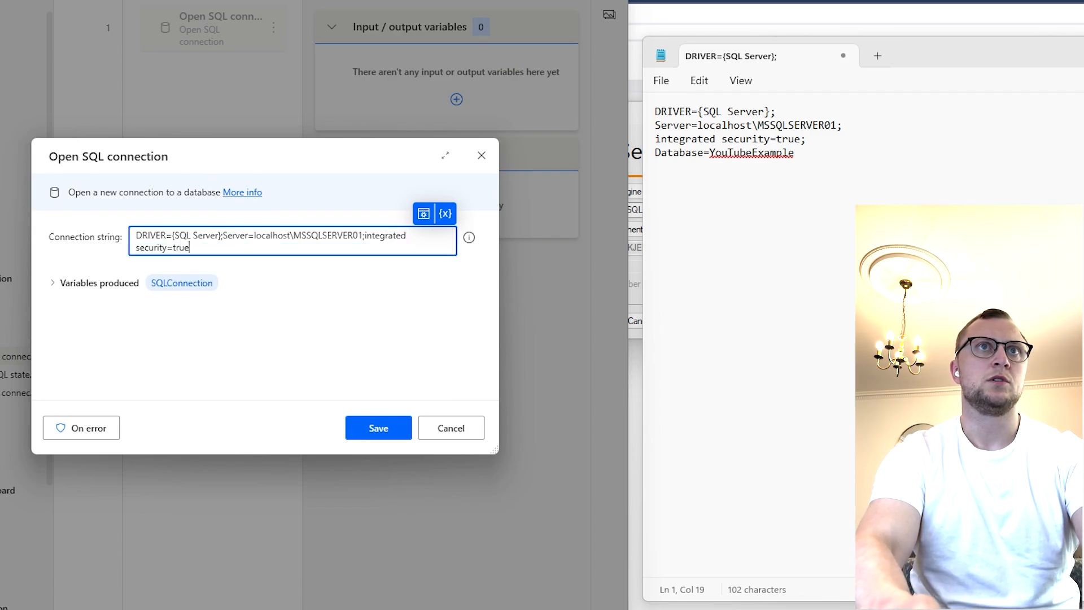
{"action": "type", "text": ";Database=YouTube"}
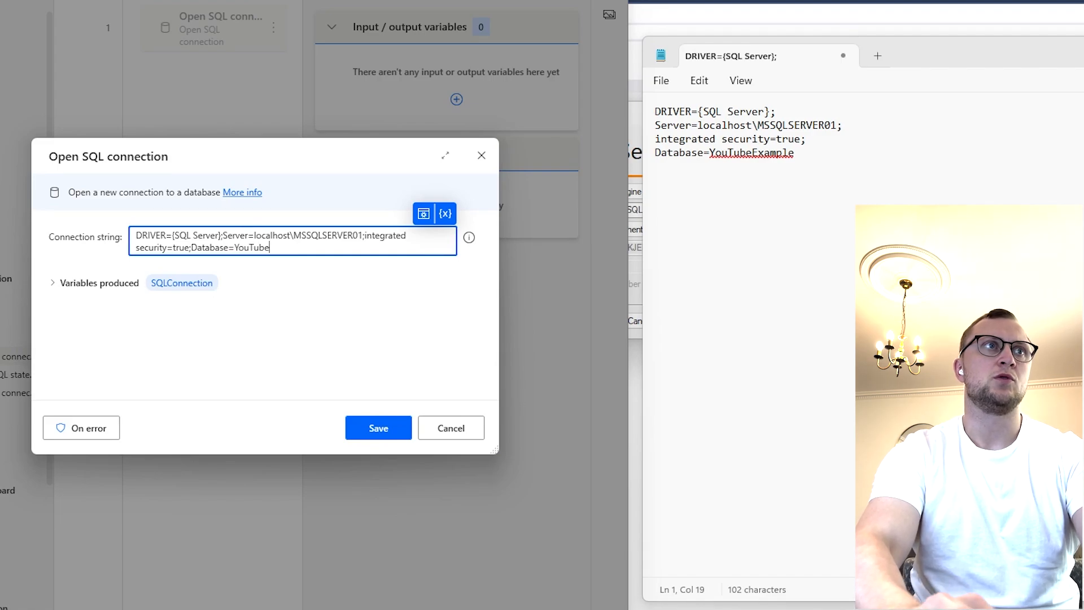
{"action": "type", "text": "Example"}
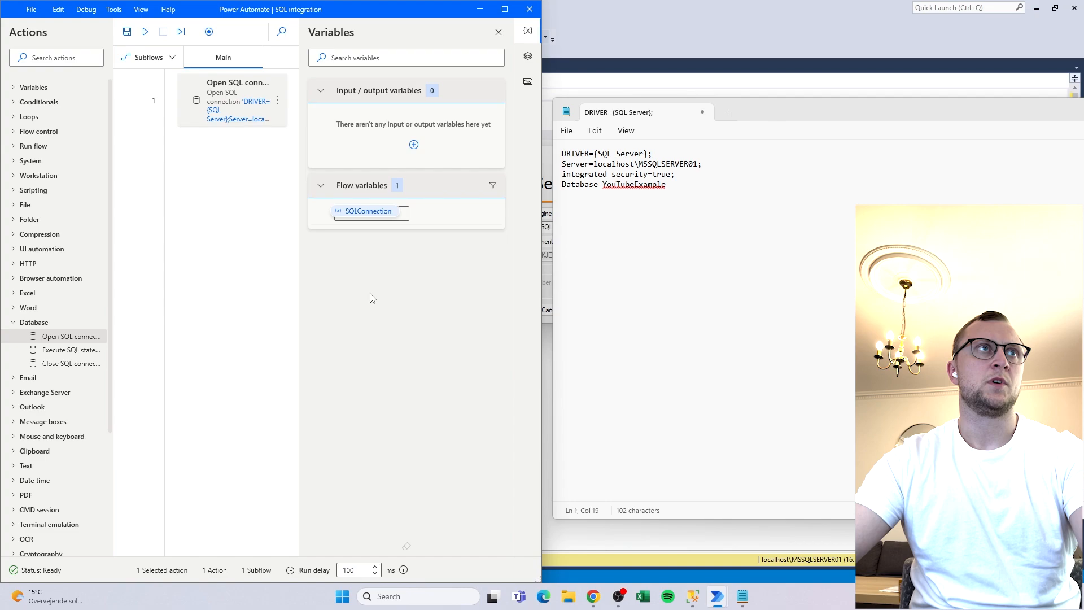
{"action": "left_click", "coordinate": [504, 9]}
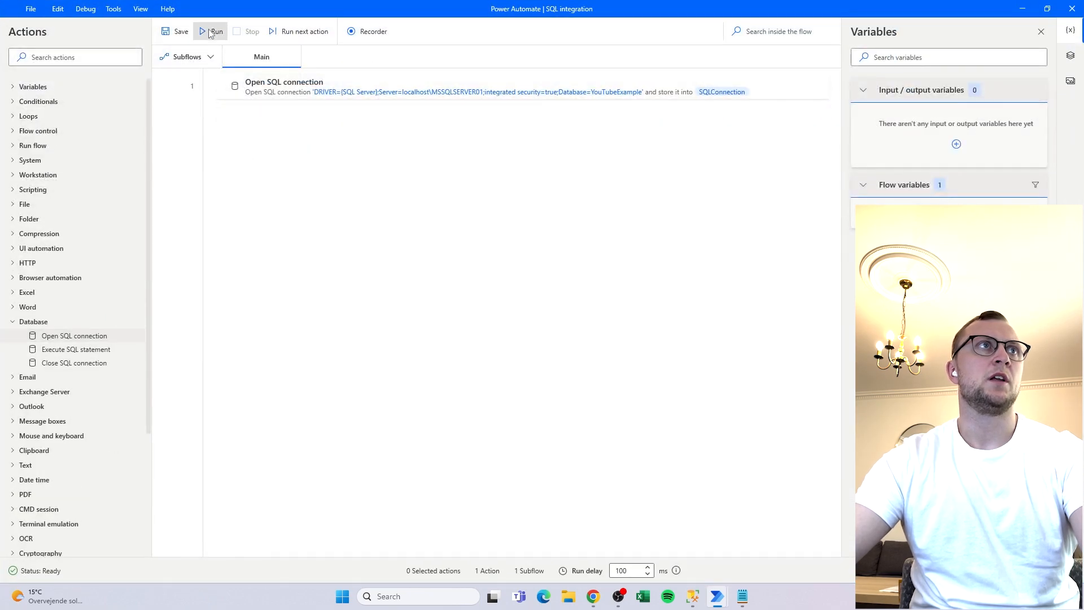